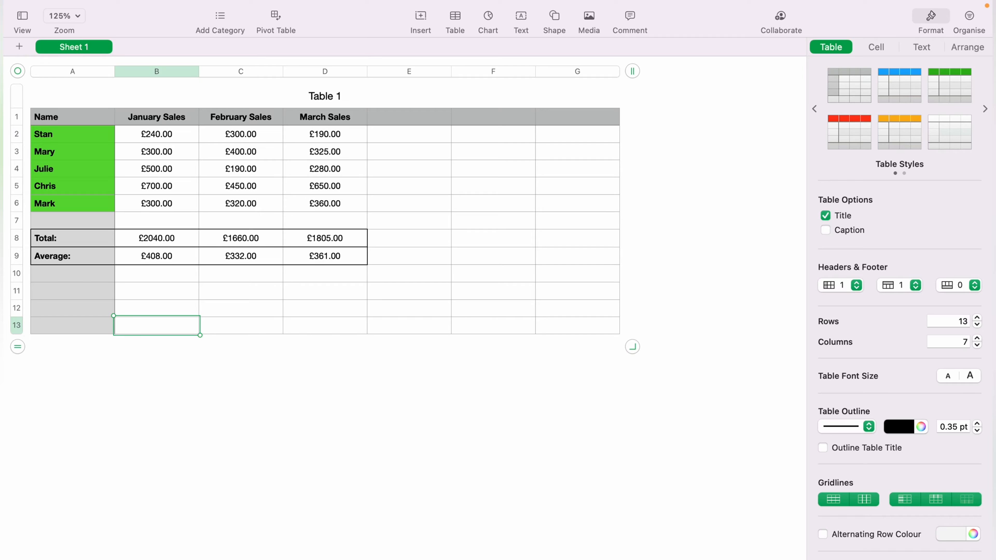
Step: Enter 'Date' in B13, add a row below, and autocomplete 'Date' into B14
text(Date)
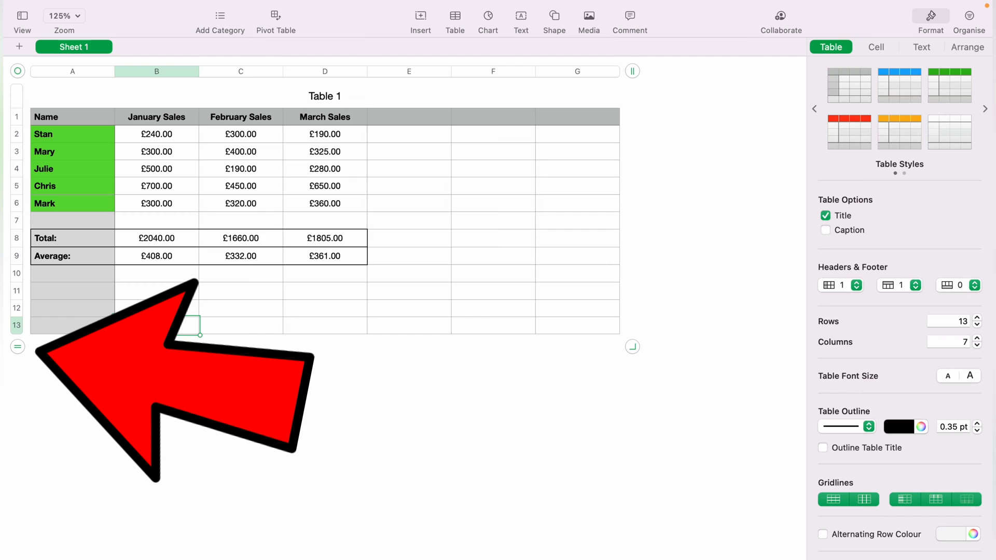
text(Date)
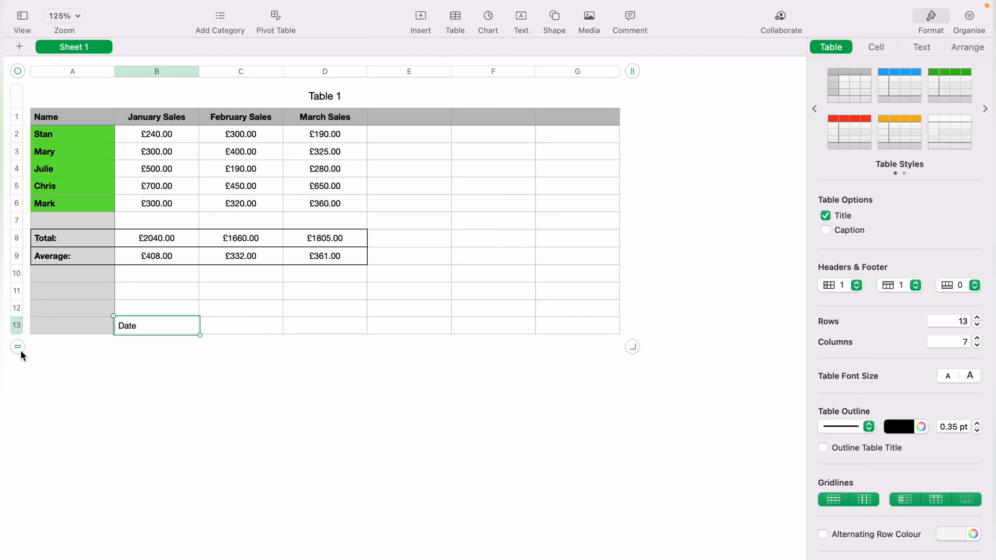
click(17, 347)
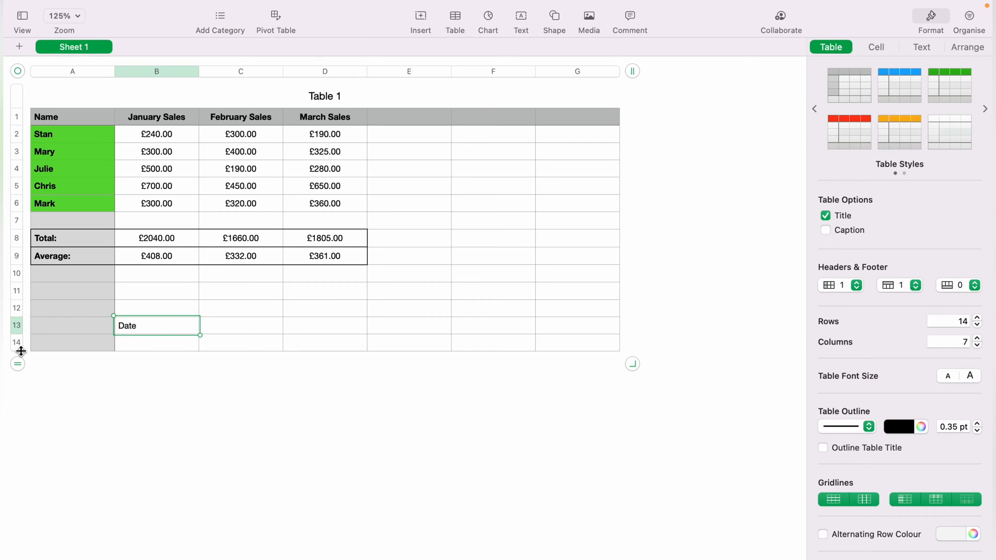
text(D)
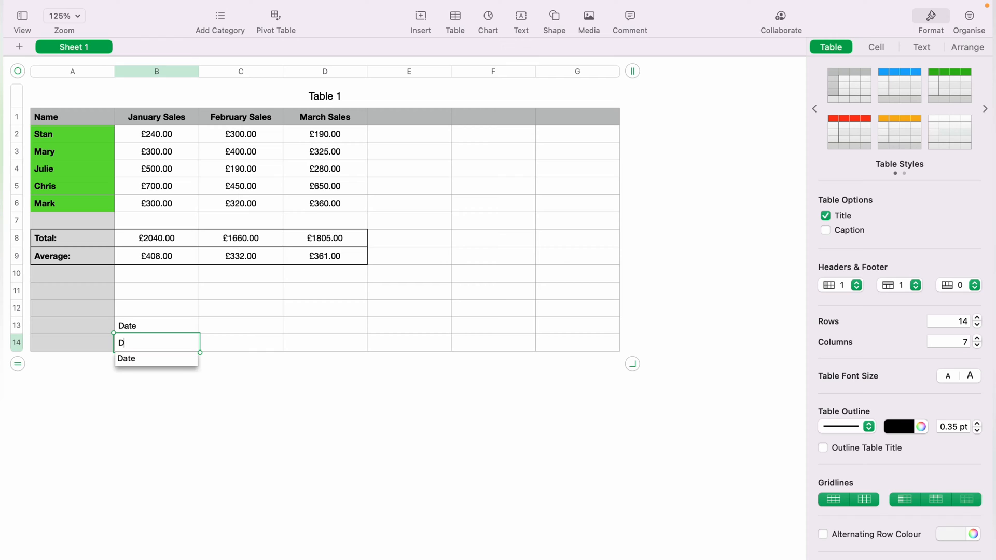
text(ate)
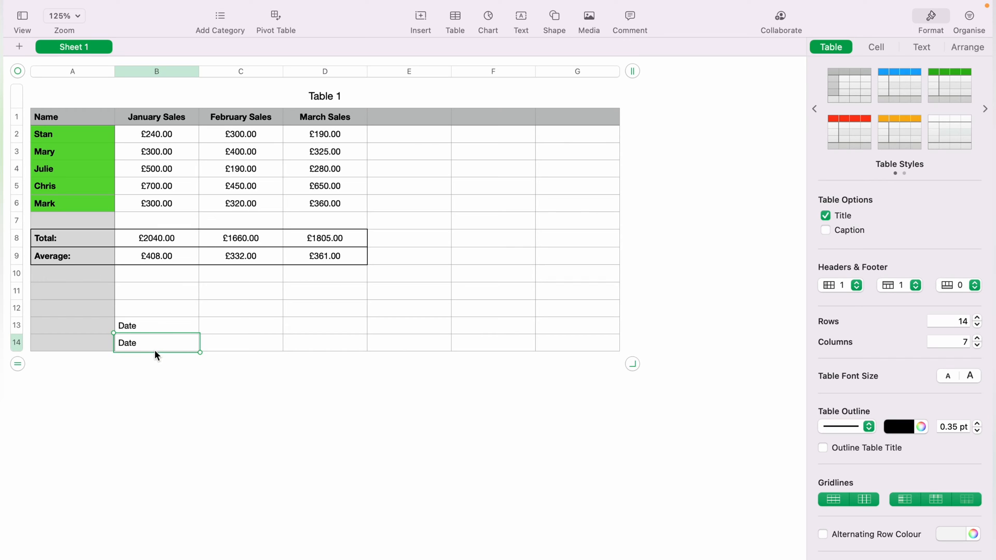
click(17, 381)
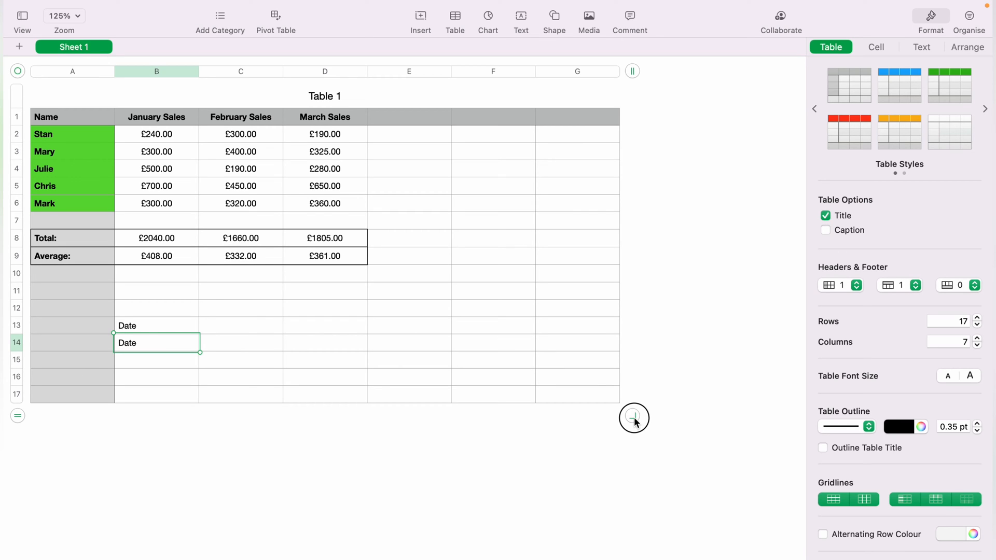
Step: Drag the table's resize handle to grow it to 84 rows, keeping 7 columns
drag(634, 418, 643, 513)
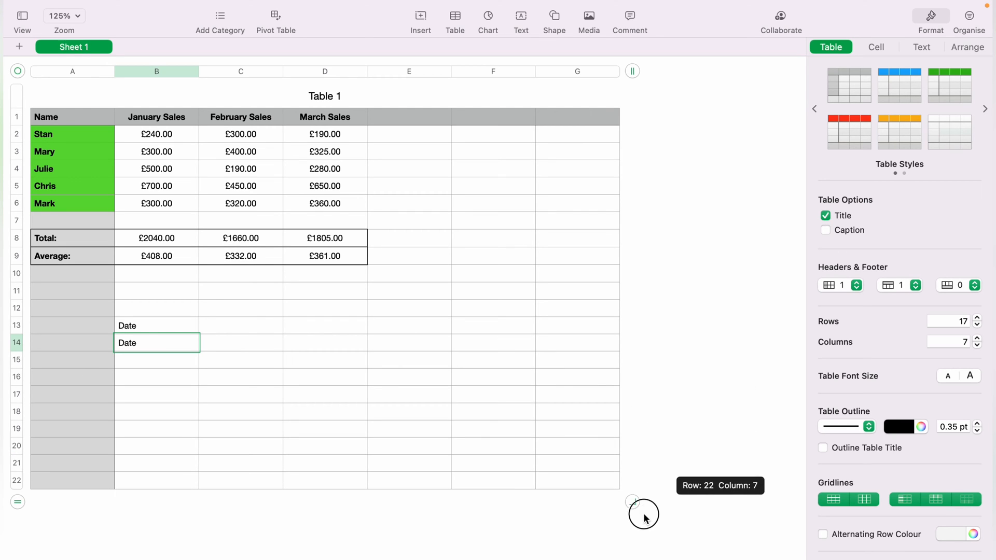
drag(632, 501, 722, 521)
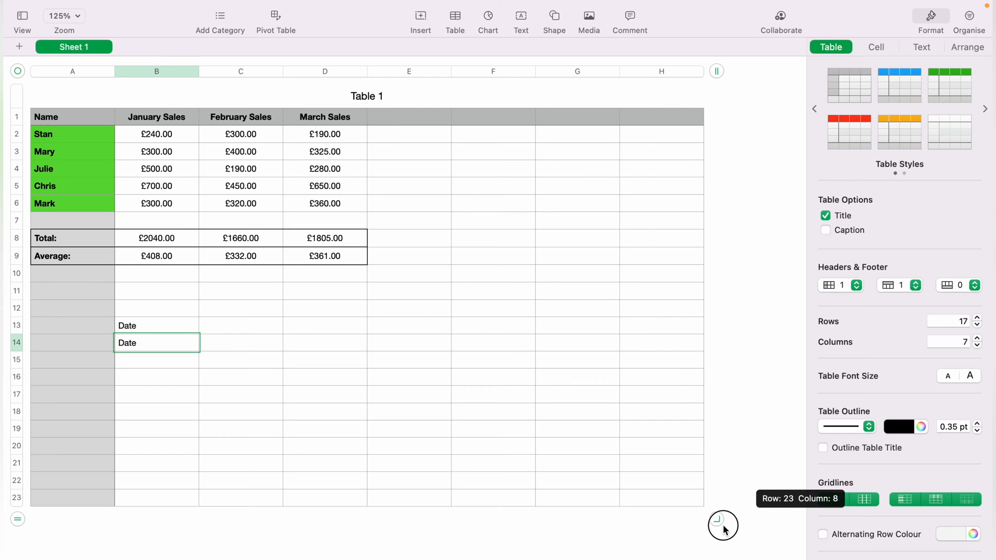
drag(723, 519, 569, 520)
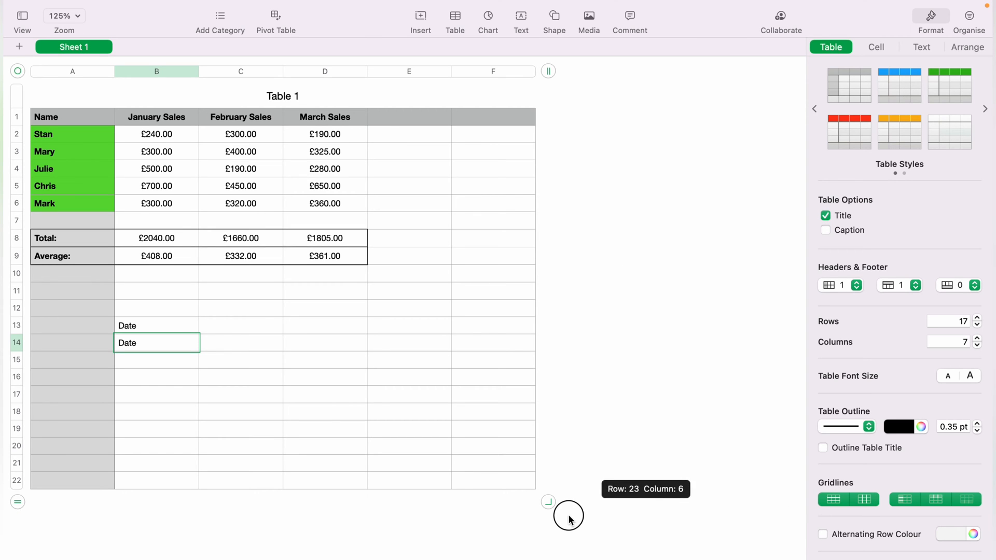
scroll(down, 3)
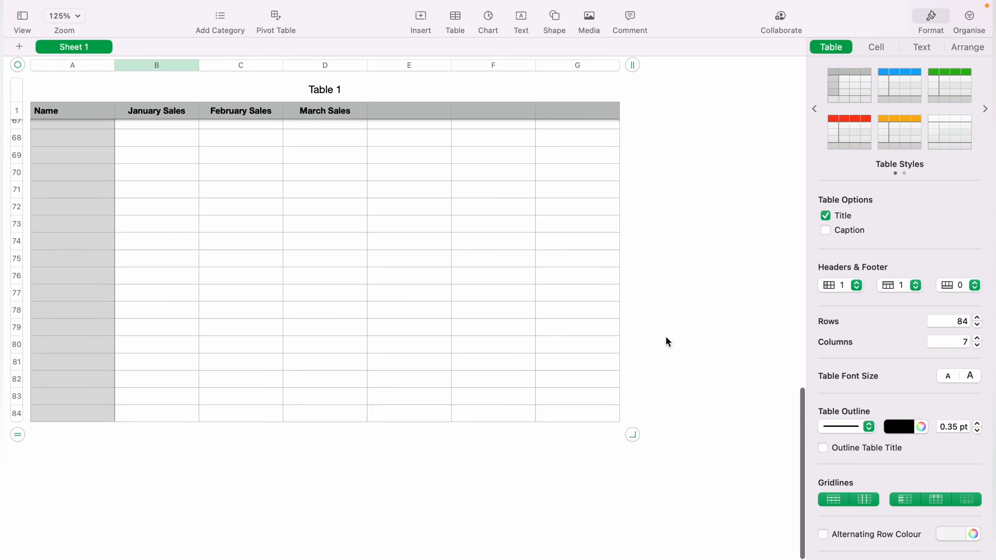
Step: Undo the table enlargement and the added Date row, then deselect the table
key(cmd+z)
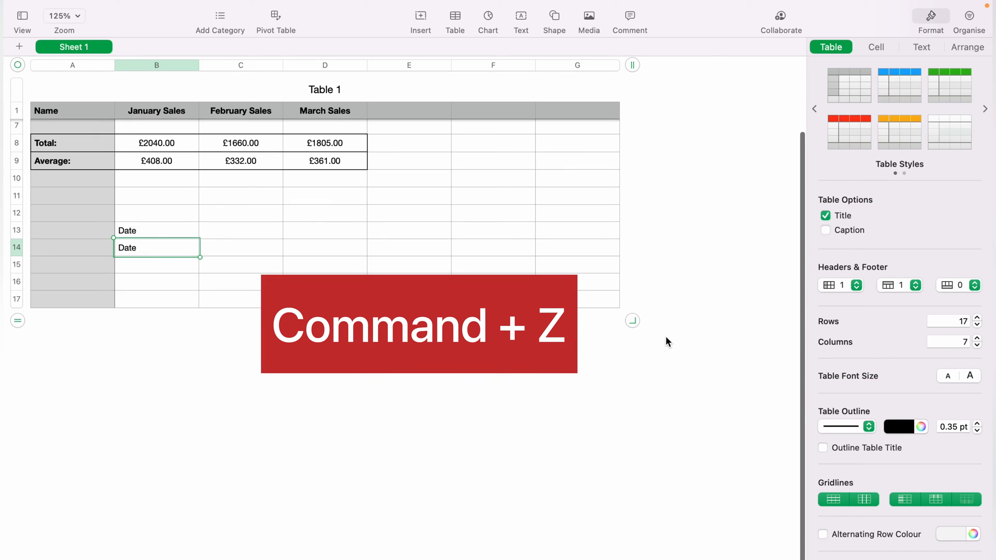
key(cmd+z)
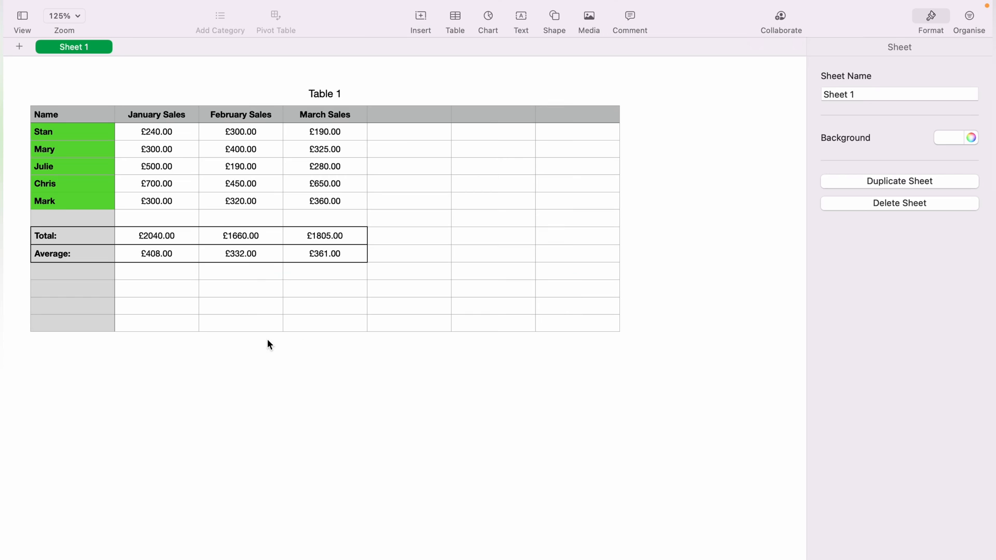
click(71, 324)
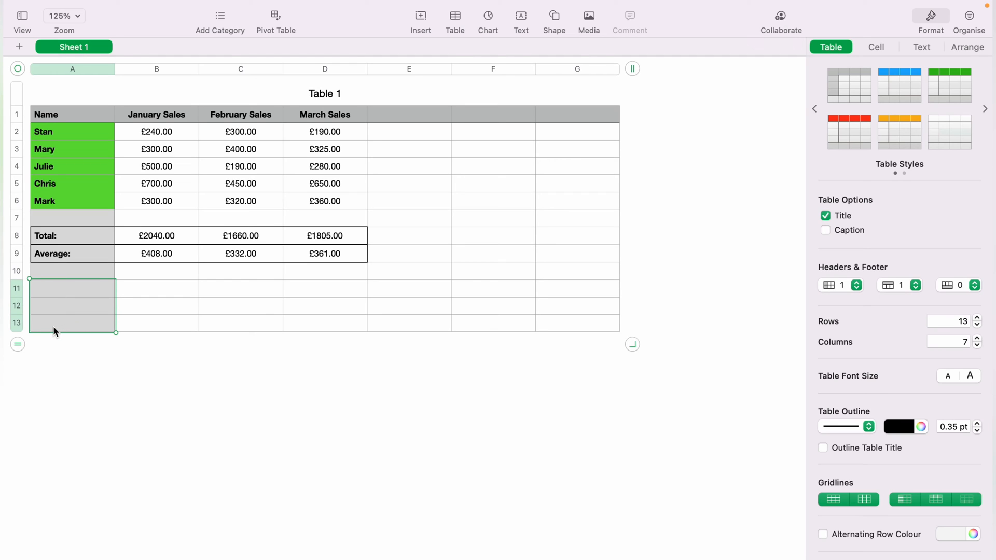
click(25, 325)
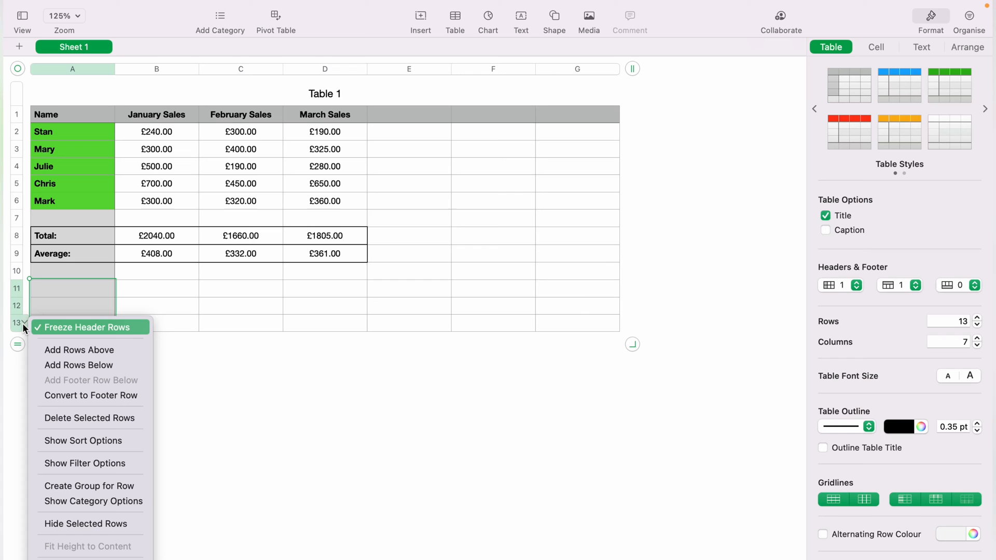
mouse_move(57, 348)
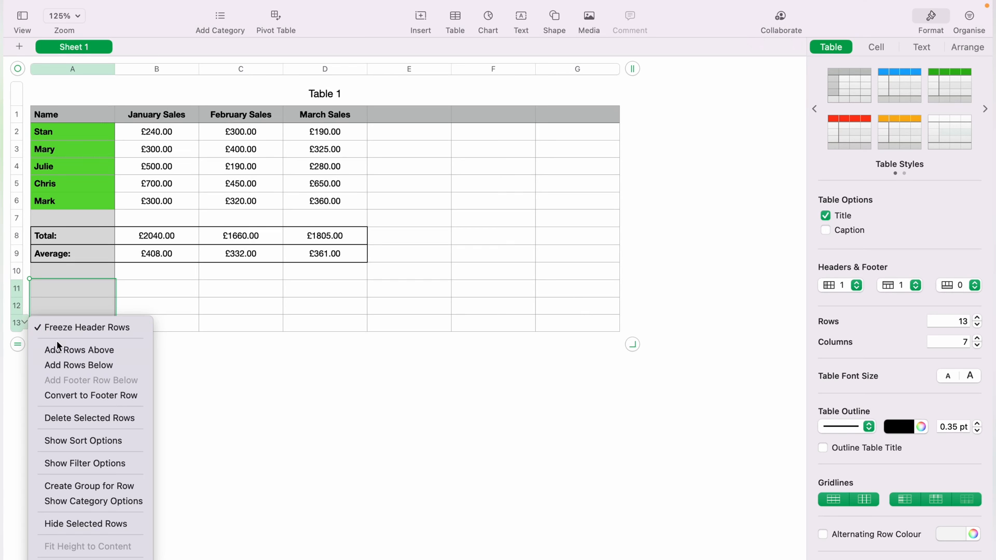
mouse_move(79, 365)
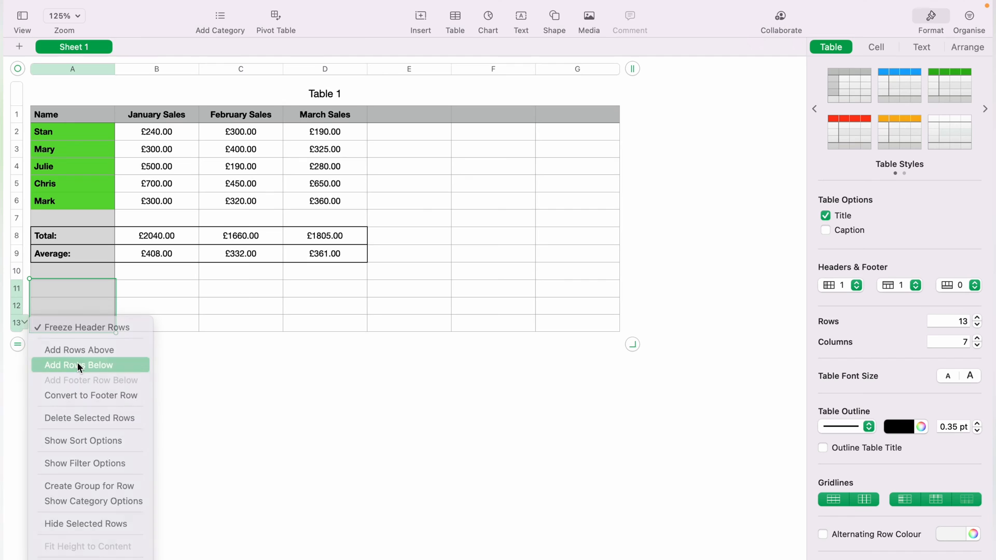
click(78, 365)
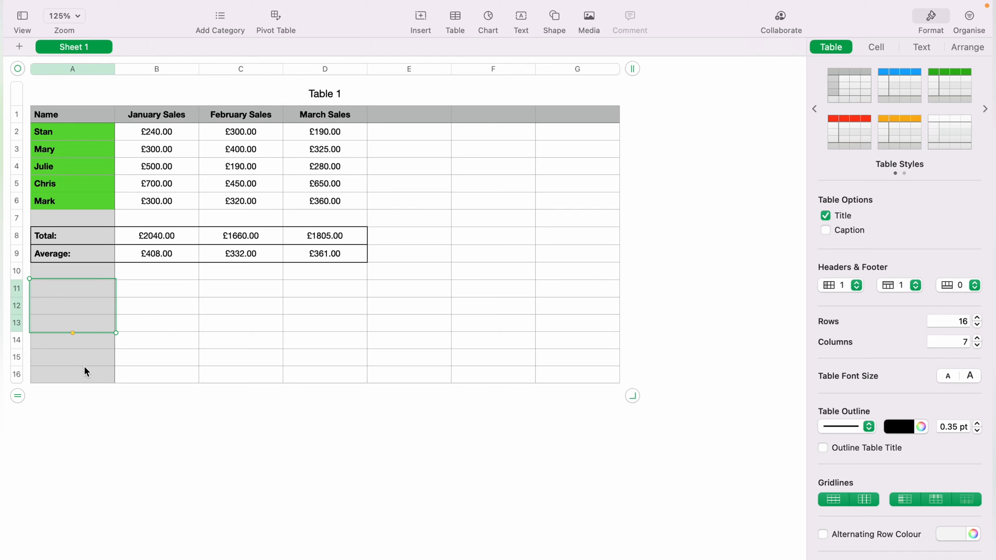
mouse_move(111, 367)
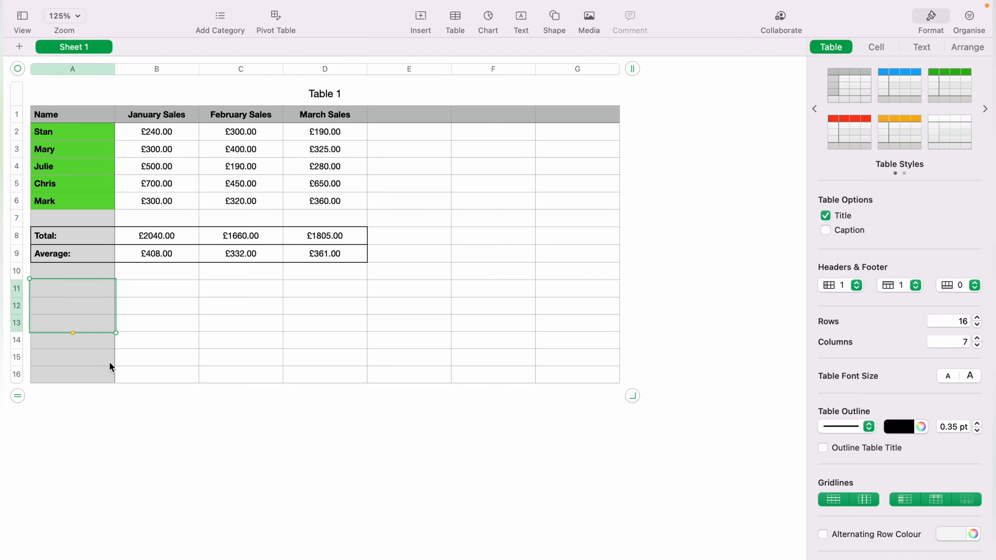
mouse_move(133, 424)
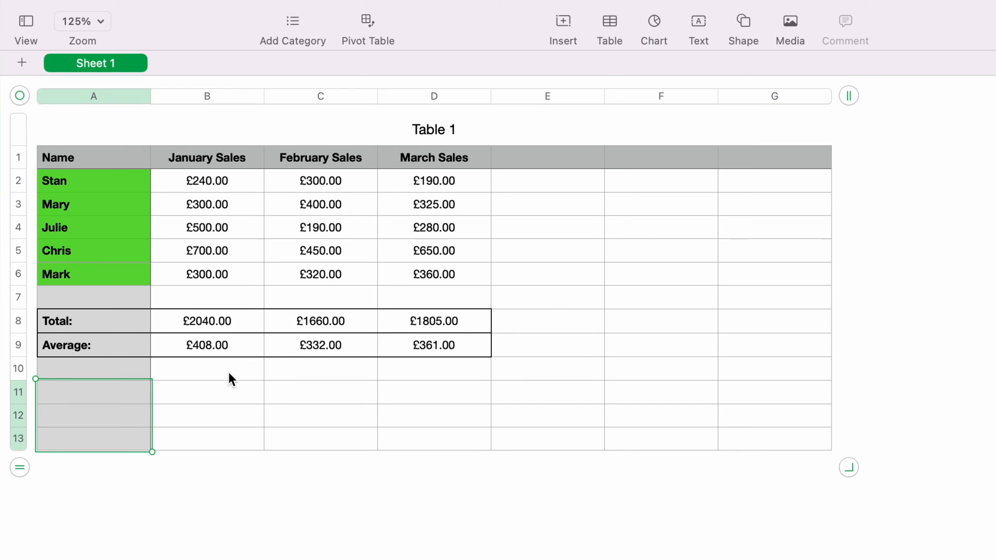
Step: Add a blank row above Julie's row using the row 4 header menu
click(17, 227)
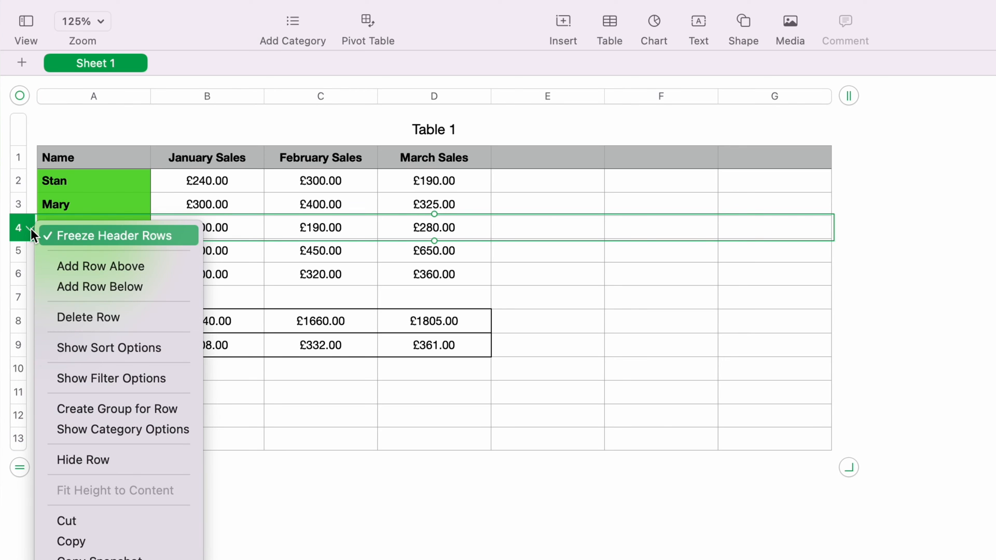
mouse_move(101, 266)
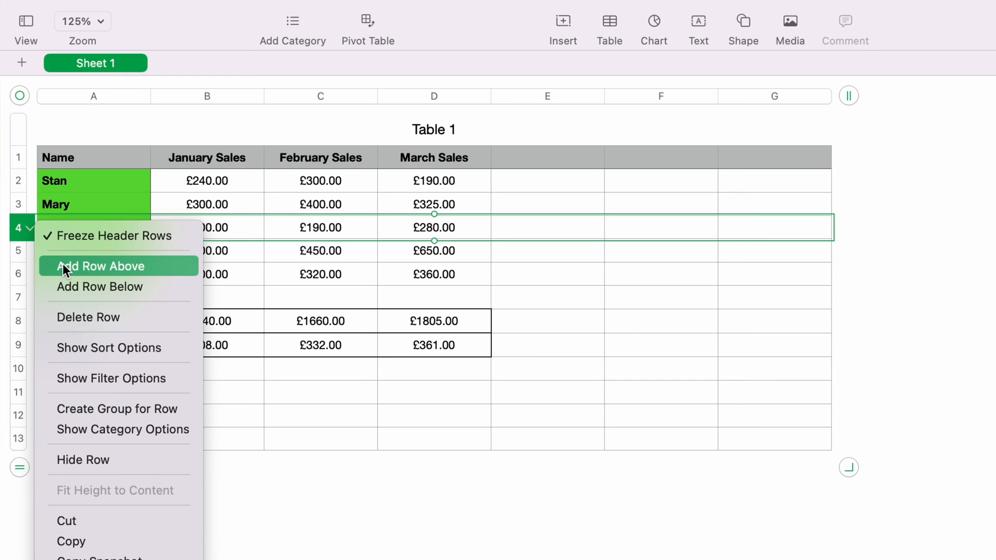
click(99, 265)
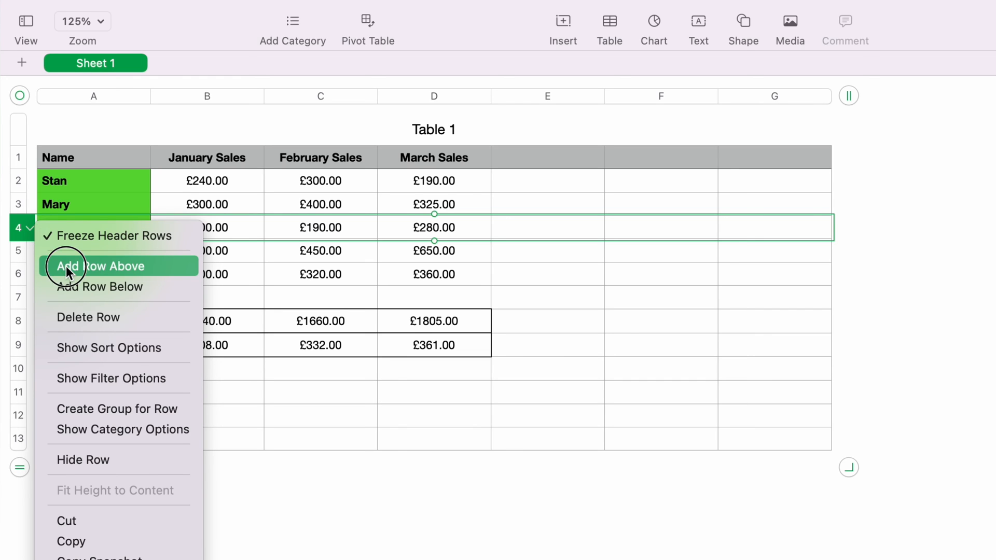
click(99, 266)
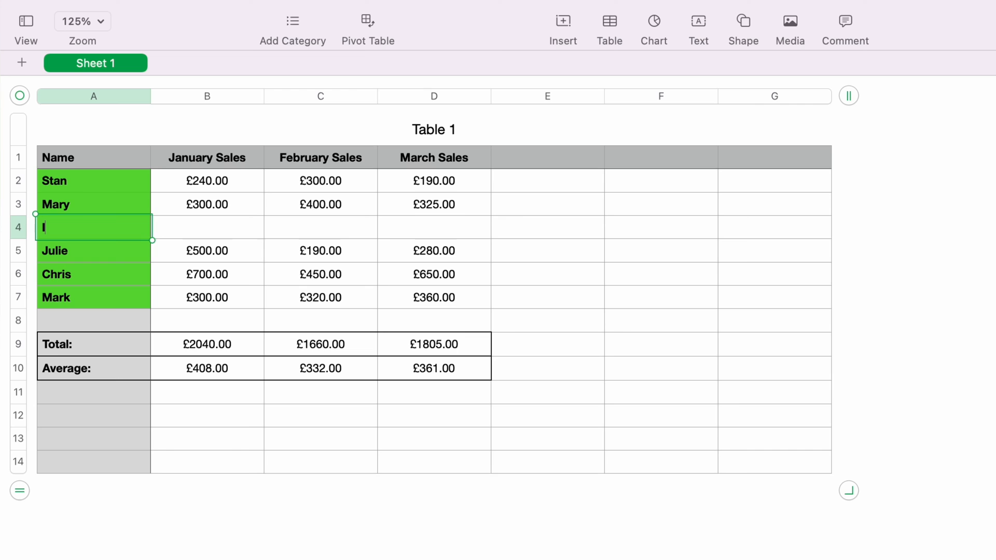
Step: Name the new row 'Ian' and inspect the January Total and Average formula ranges
text(Ian)
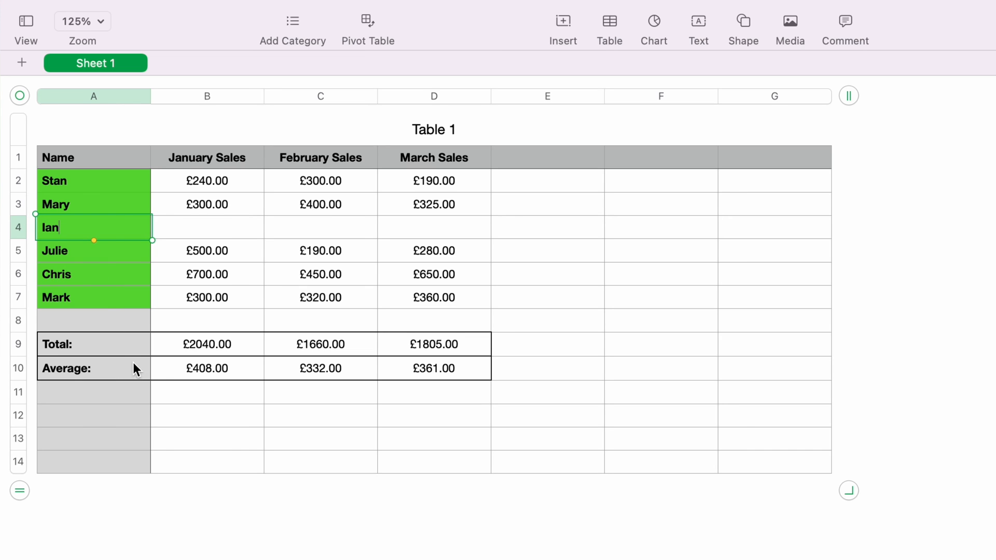
click(206, 415)
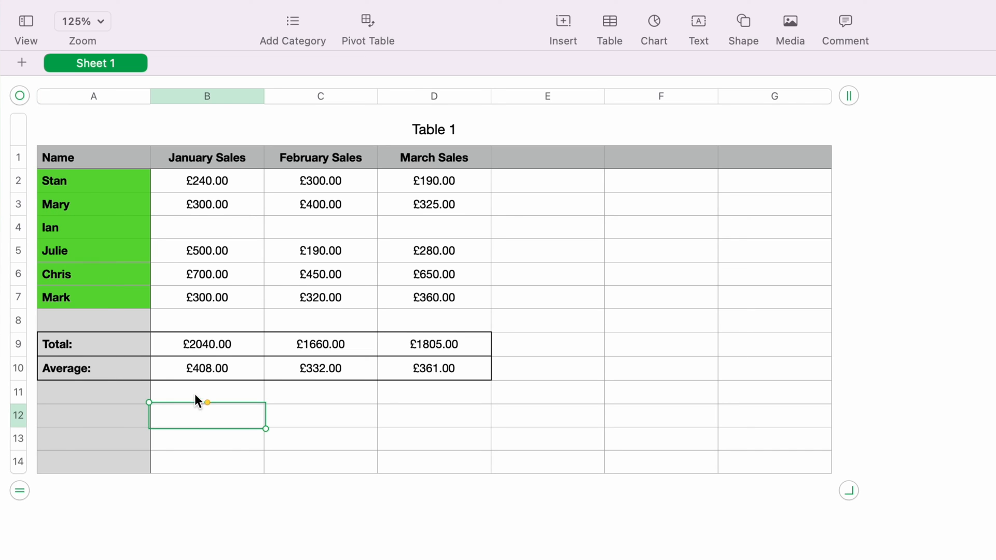
mouse_move(219, 351)
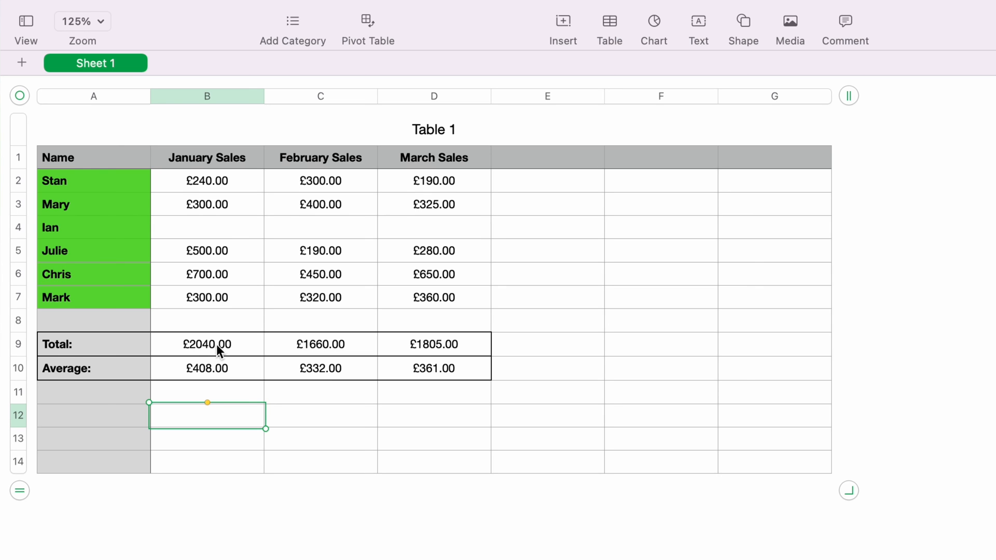
click(206, 344)
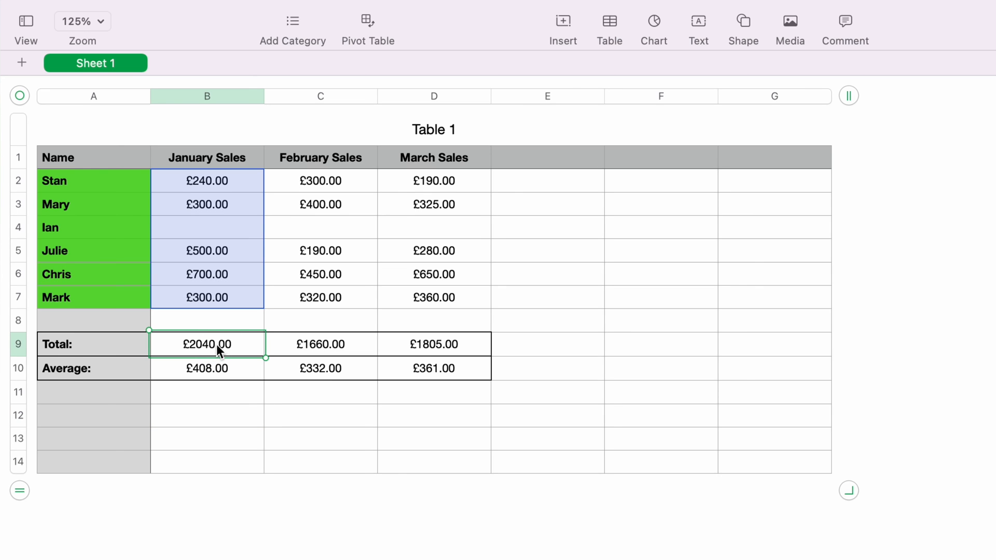
double_click(206, 343)
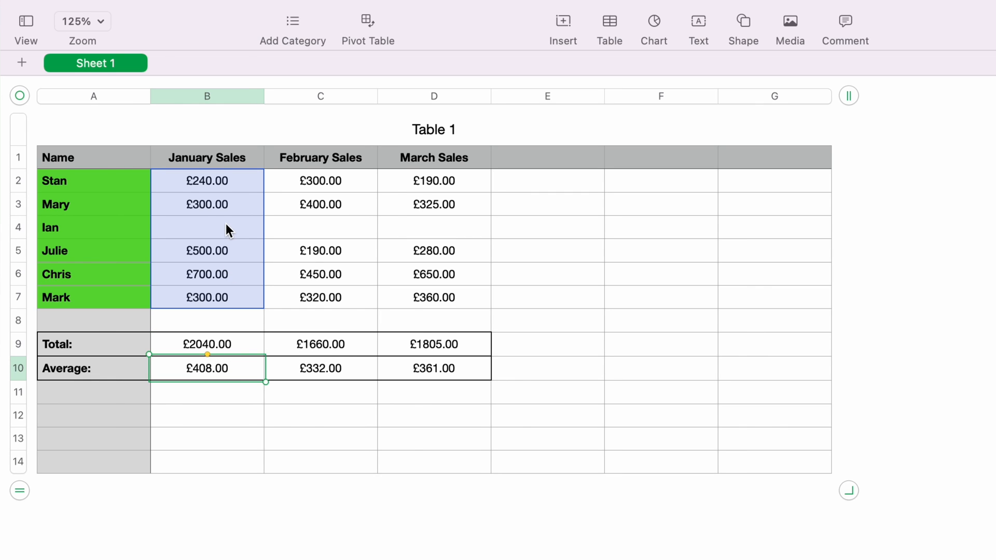
Step: Enter Ian's sales: £50 January, £1500 February, £800 March
text(50)
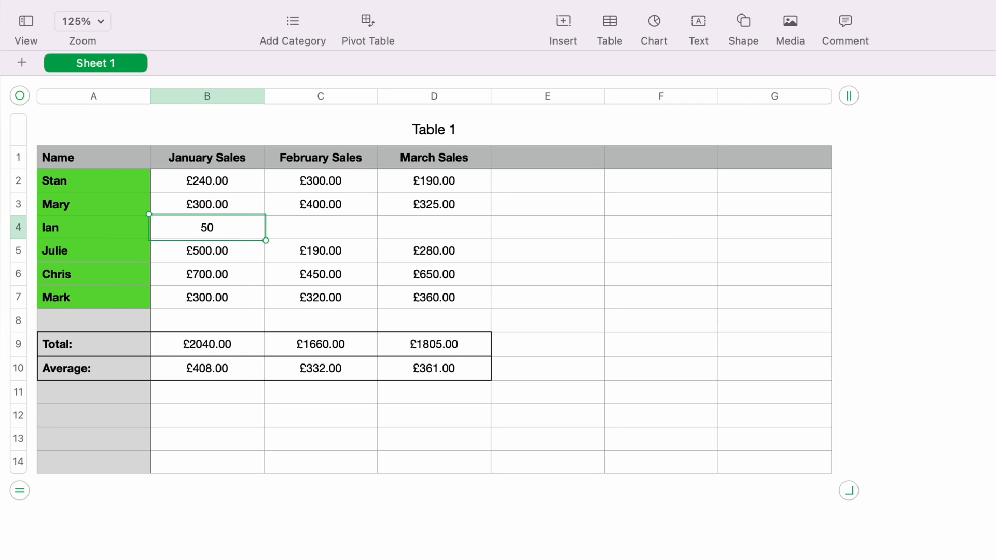
key(Tab)
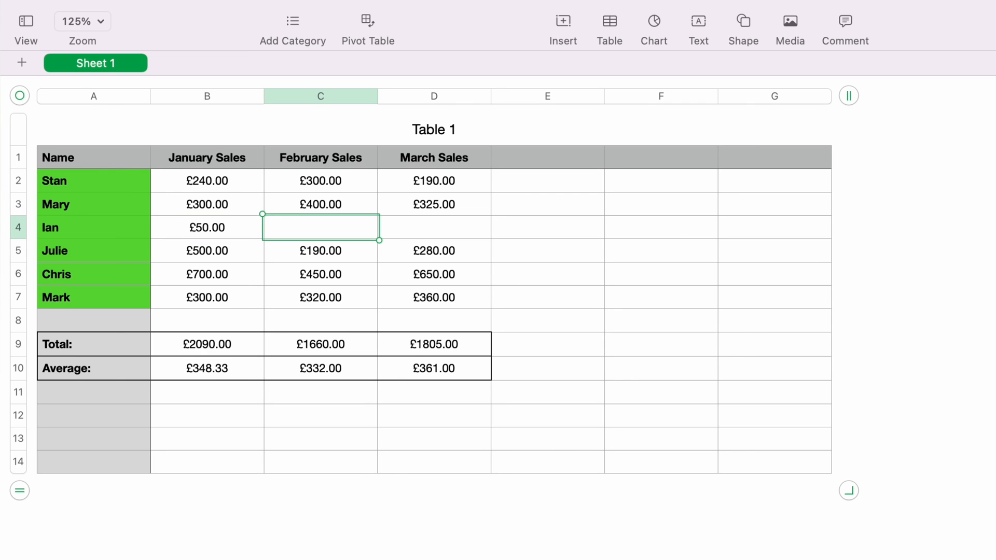
text(1500.00)
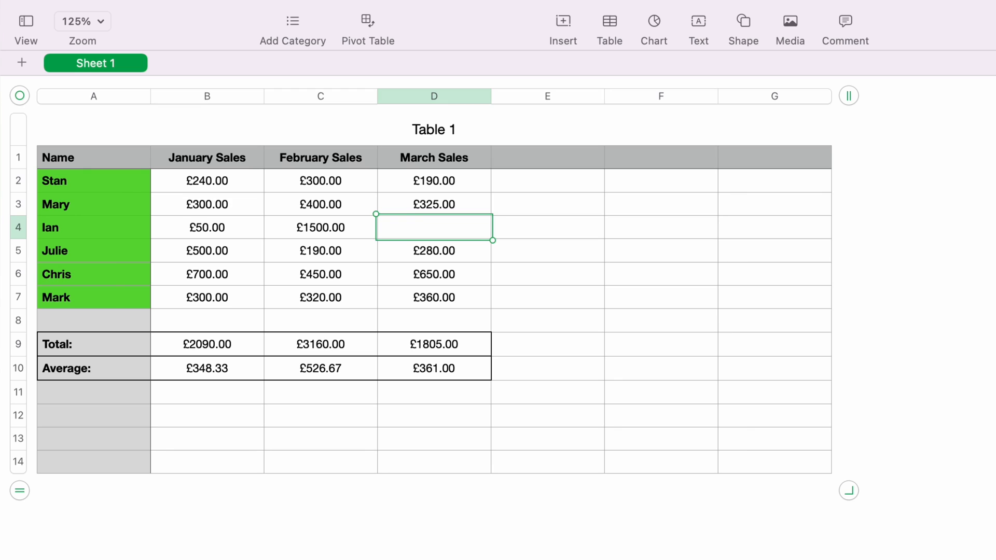
text(800.00)
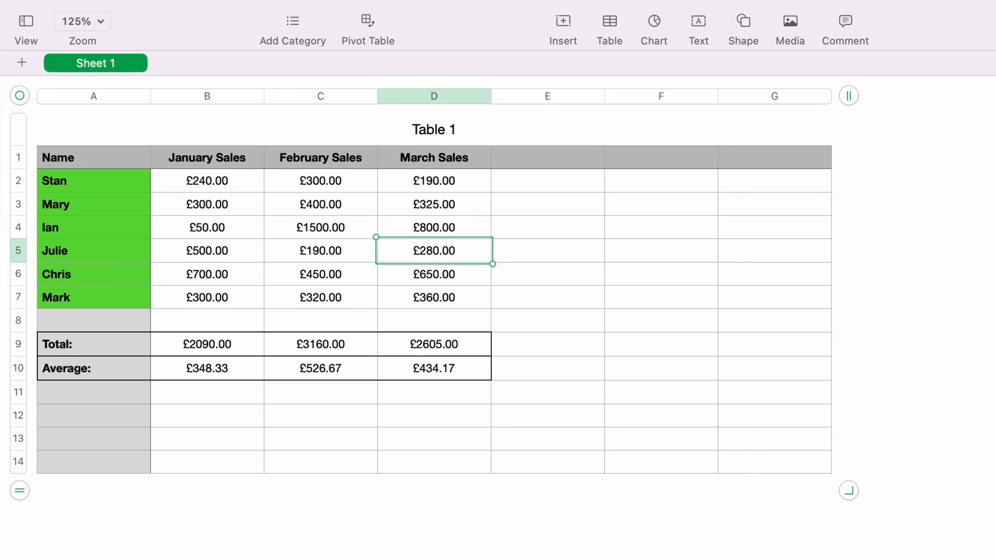